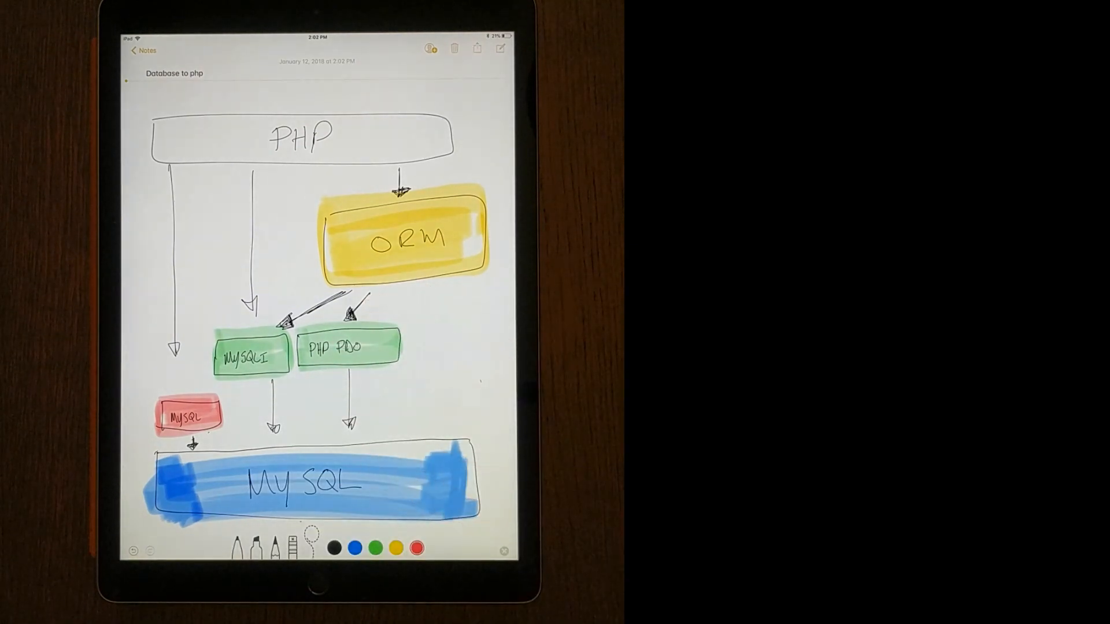
Circle the word ORM in the yellow box with the dotted lasso-style pen.
left_click(189, 415)
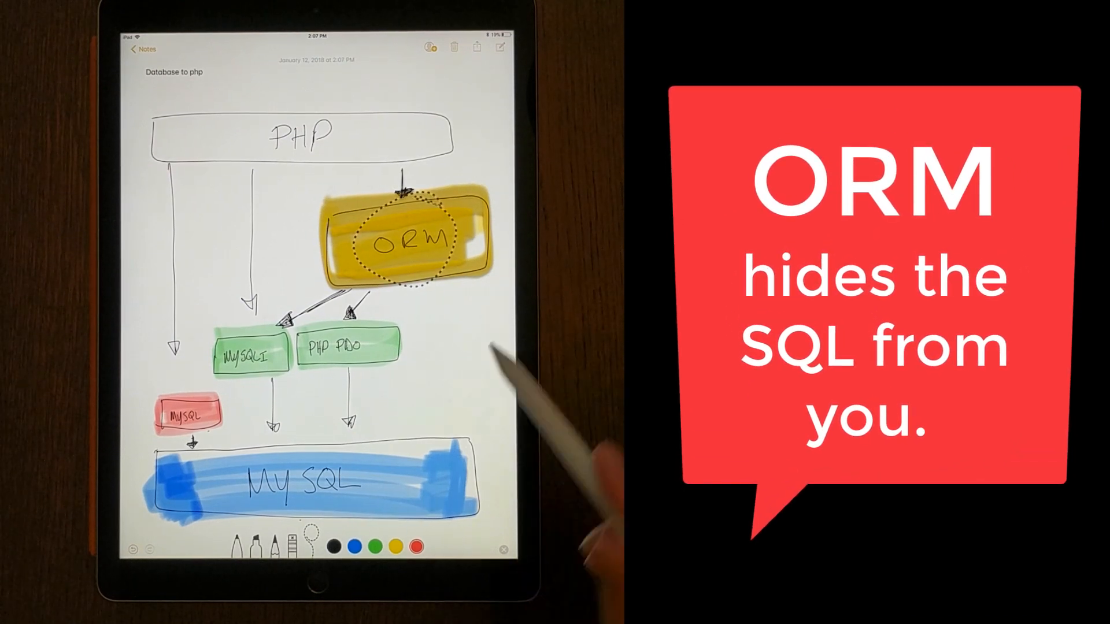
mouse_move(510, 354)
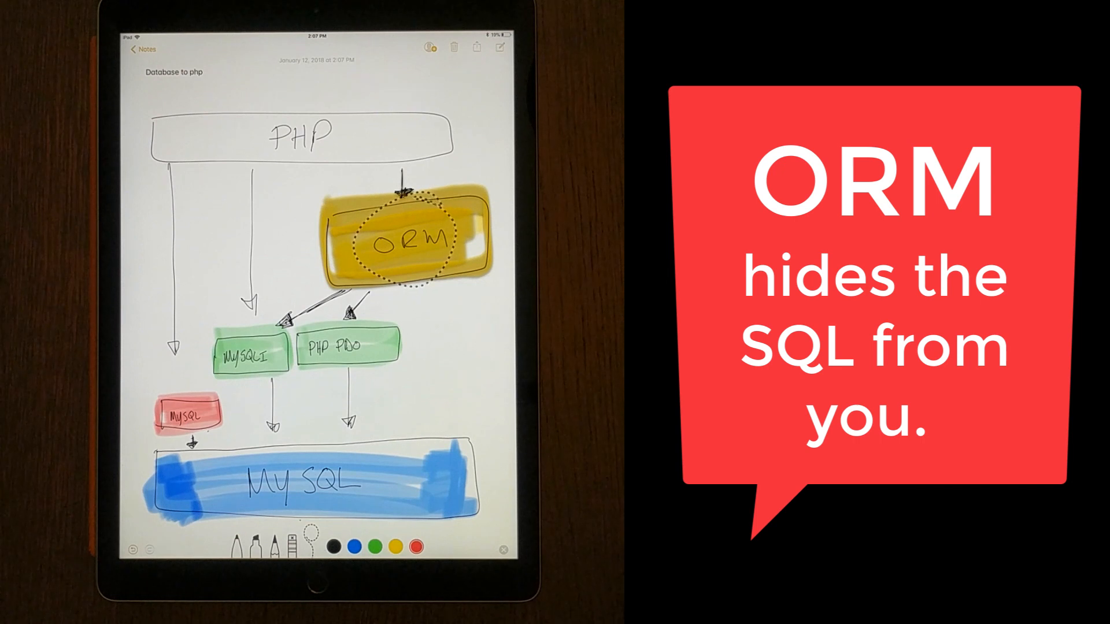